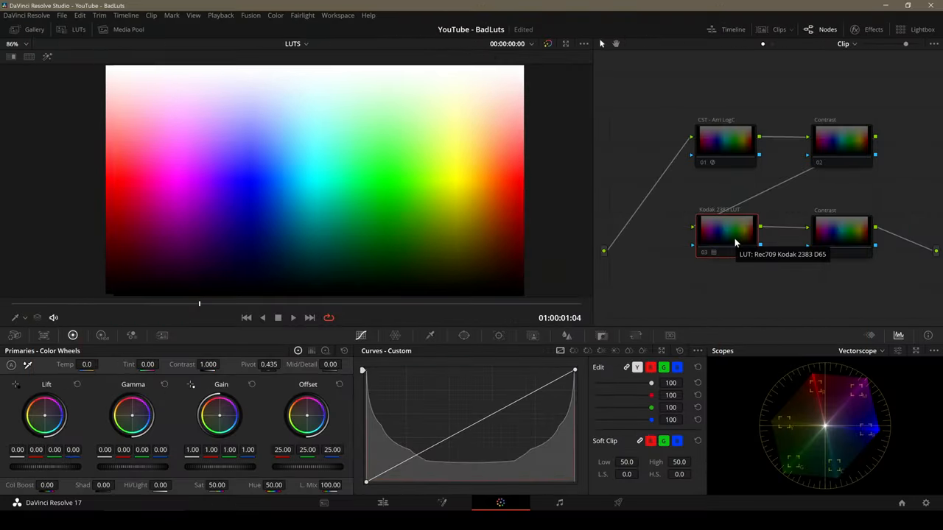
Step: Enable the Kodak 2383 LUT node and raise Contrast to 1.660 with pivot 0.058
{"action": "left_click", "coordinate": [726, 228]}
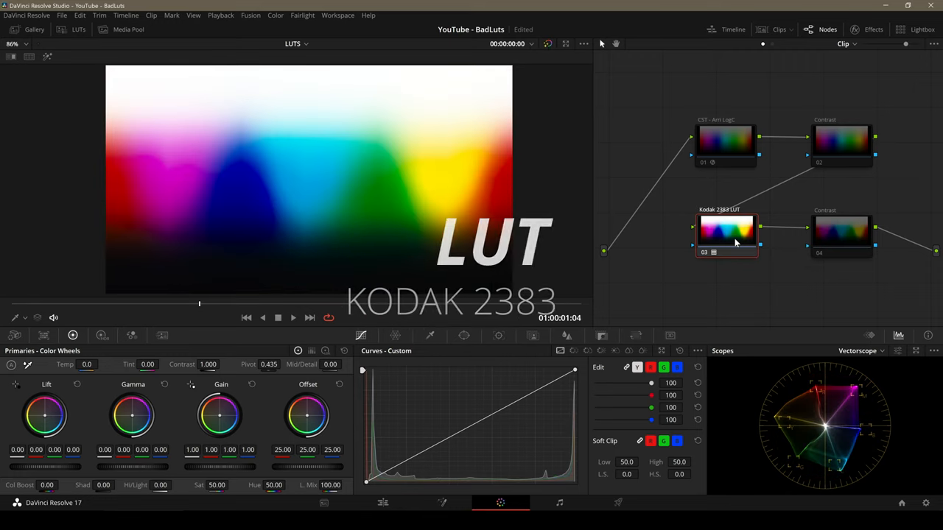
{"action": "left_click", "coordinate": [842, 140]}
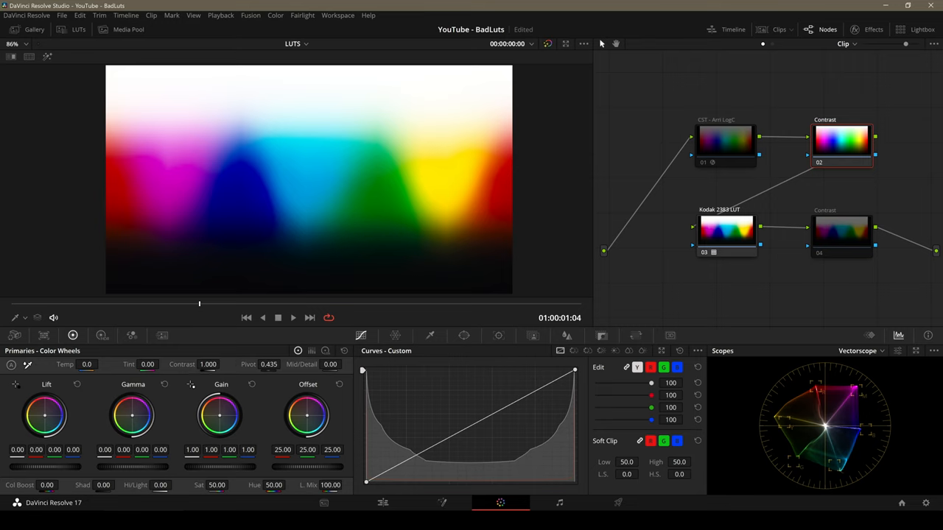
{"action": "left_click_drag", "start_coordinate": [209, 364], "coordinate": [217, 365]}
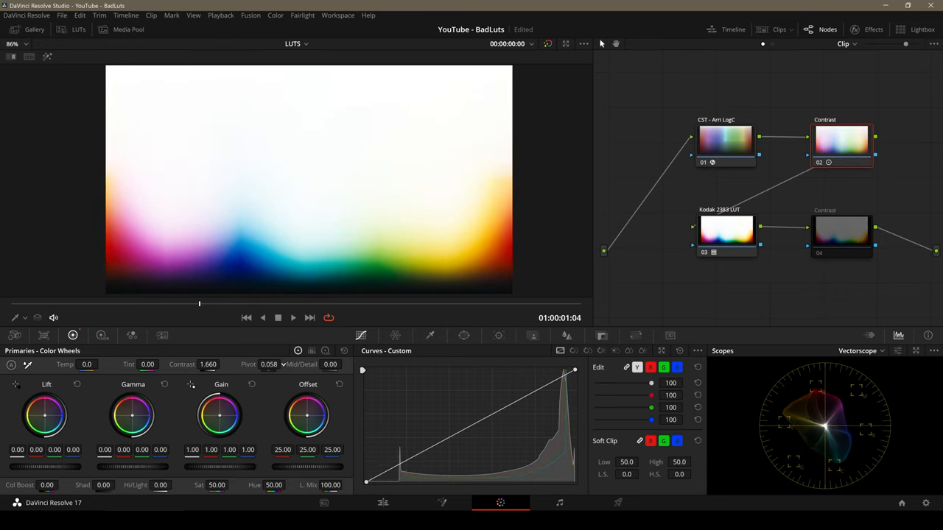
Step: Go to the next chart clip and enable node 03, BAD LUT 1
{"action": "left_click", "coordinate": [702, 228]}
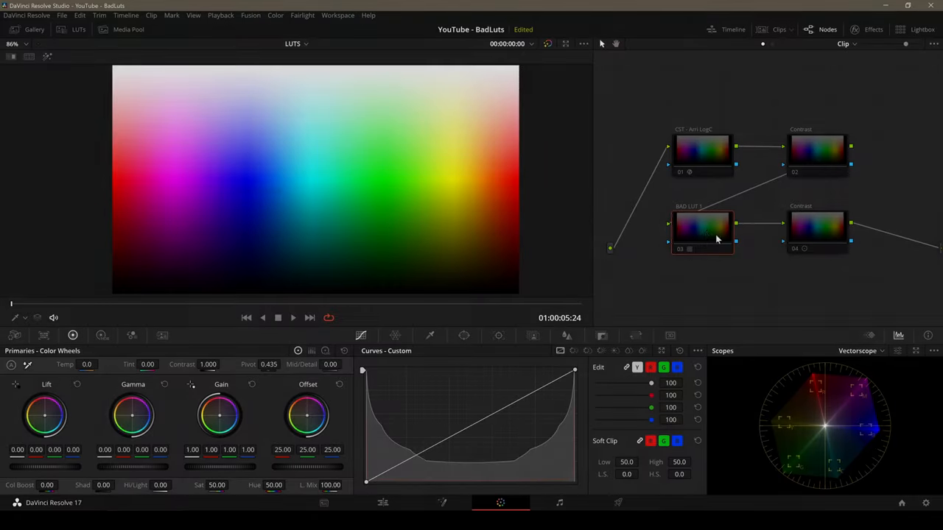
{"action": "left_click", "coordinate": [703, 226]}
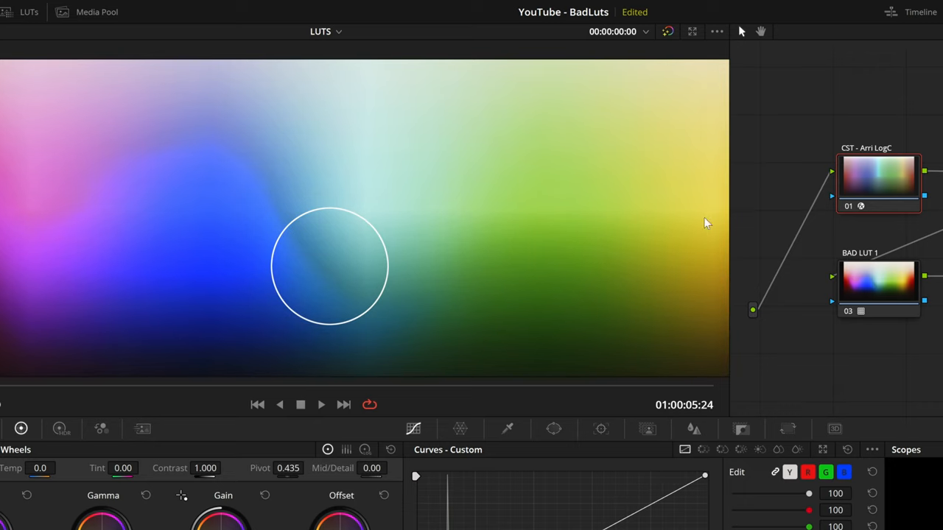
{"action": "left_click_drag", "start_coordinate": [205, 468], "coordinate": [225, 468]}
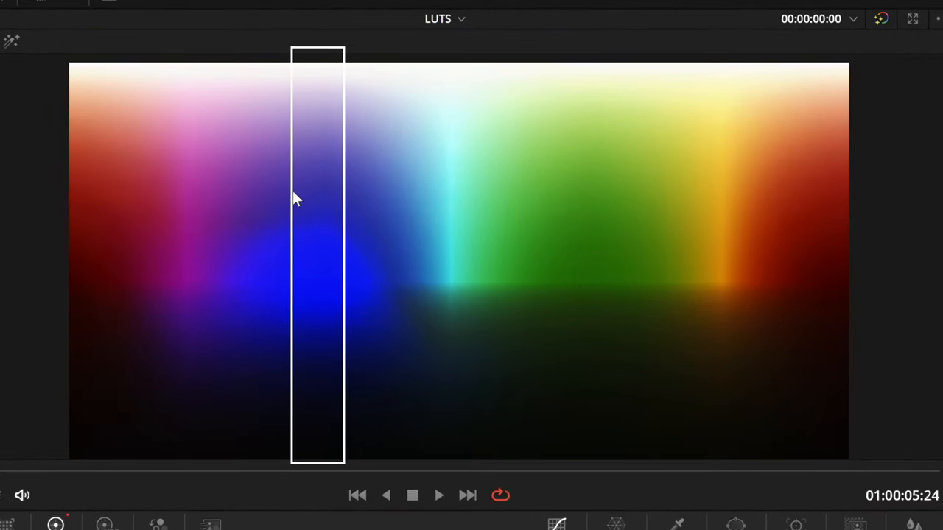
{"action": "mouse_move", "coordinate": [331, 450]}
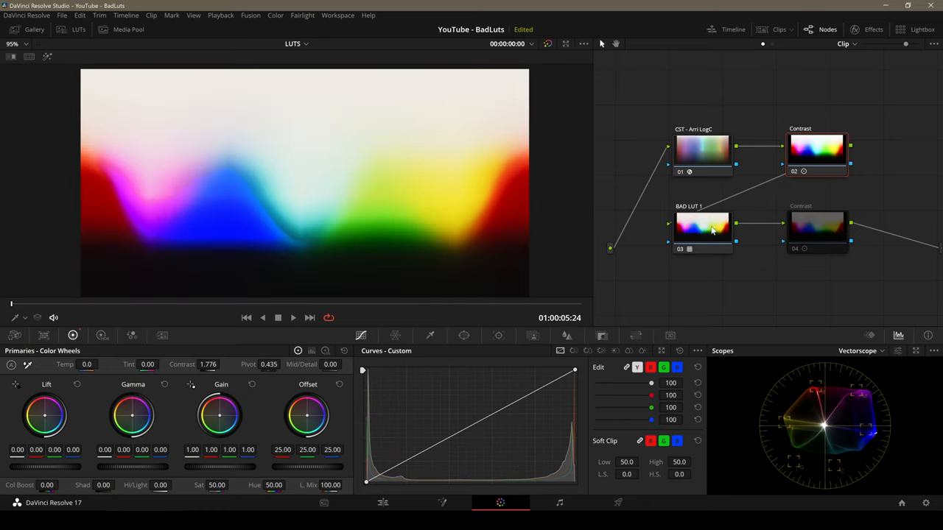
Step: Select Contrast node 02 and push Contrast to 1.776 on the BAD LUT 1 chart
{"action": "left_click", "coordinate": [817, 151]}
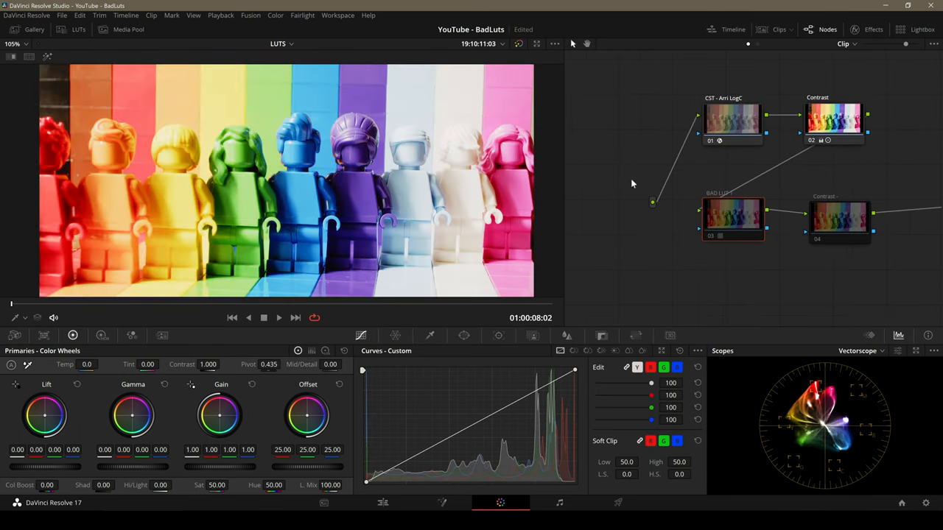
{"action": "mouse_move", "coordinate": [622, 177]}
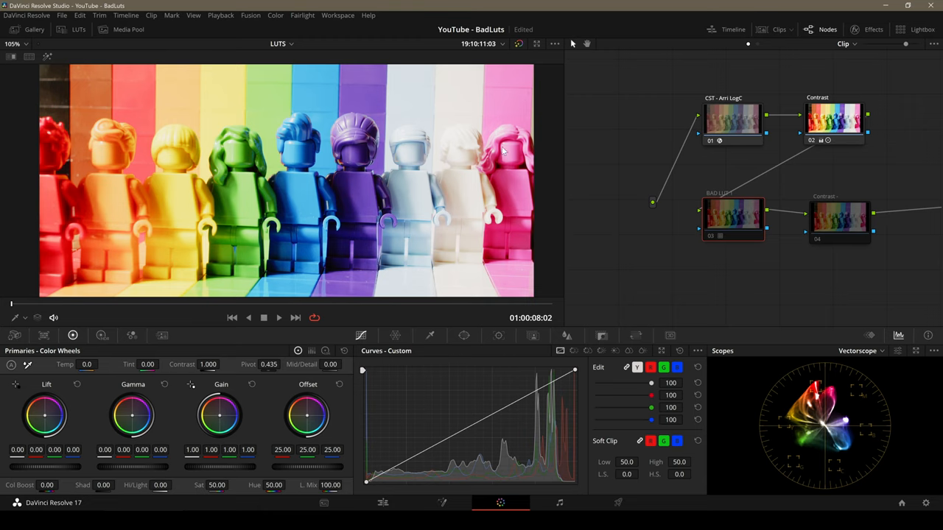
{"action": "mouse_move", "coordinate": [755, 128]}
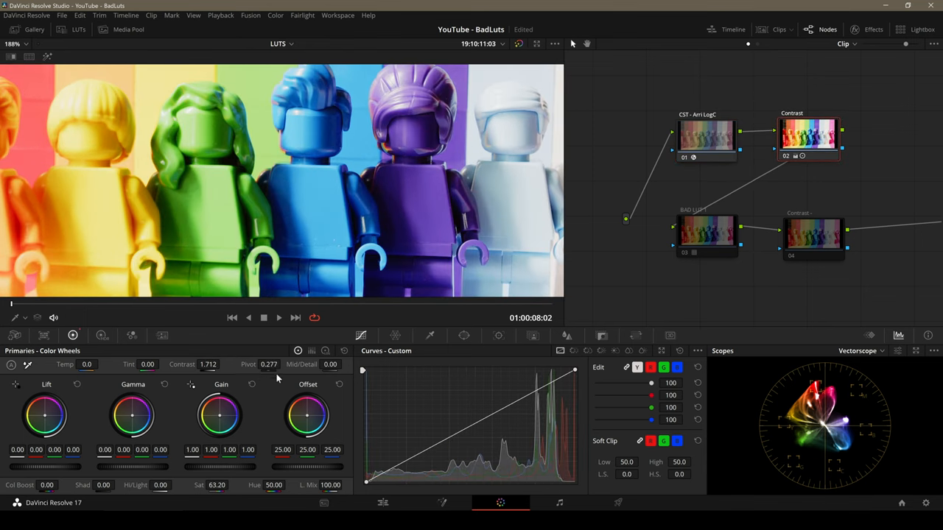
Step: Lower the LEGO clip's pivot to about 0.265 with Contrast 1.712 and Sat 63.20
{"action": "left_click_drag", "start_coordinate": [268, 364], "coordinate": [280, 364]}
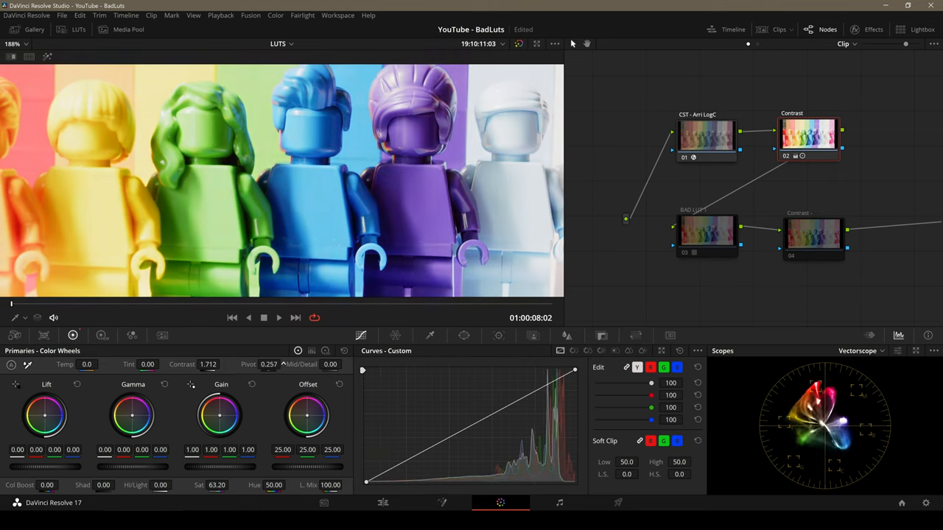
{"action": "left_click", "coordinate": [706, 236]}
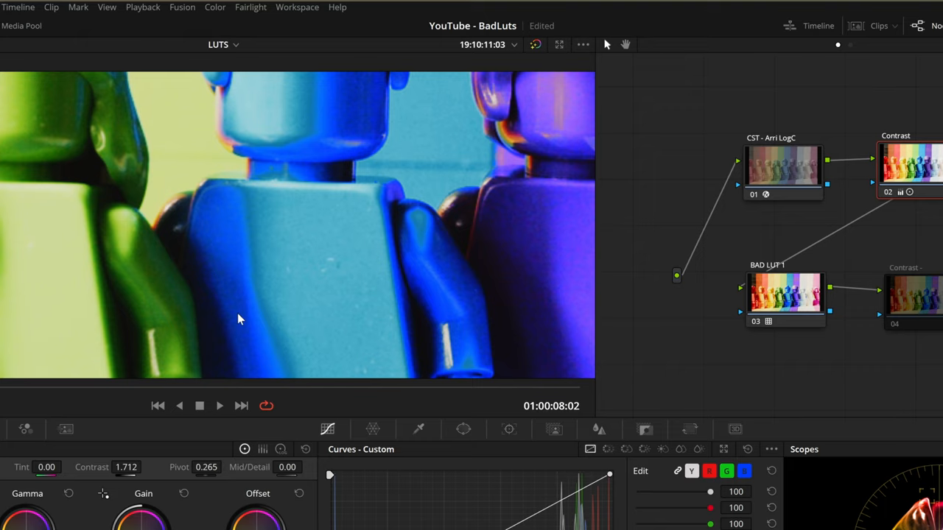
{"action": "mouse_move", "coordinate": [258, 318]}
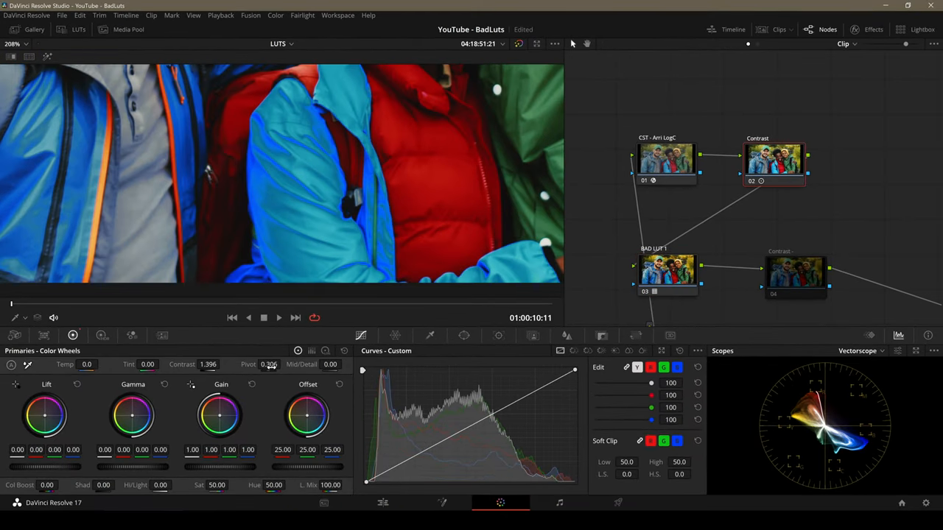
Step: Drag Contrast to 1.396 on the jacket footage through BAD LUT 1
{"action": "left_click_drag", "start_coordinate": [268, 364], "coordinate": [267, 353]}
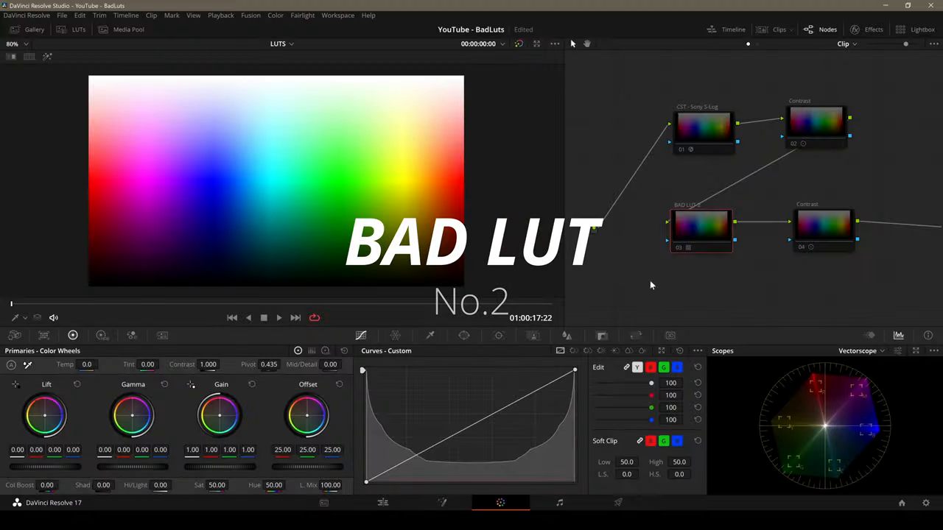
Step: Enable BAD LUT 2 on the chart and select the CST Sony S-Log node
{"action": "left_click", "coordinate": [703, 228]}
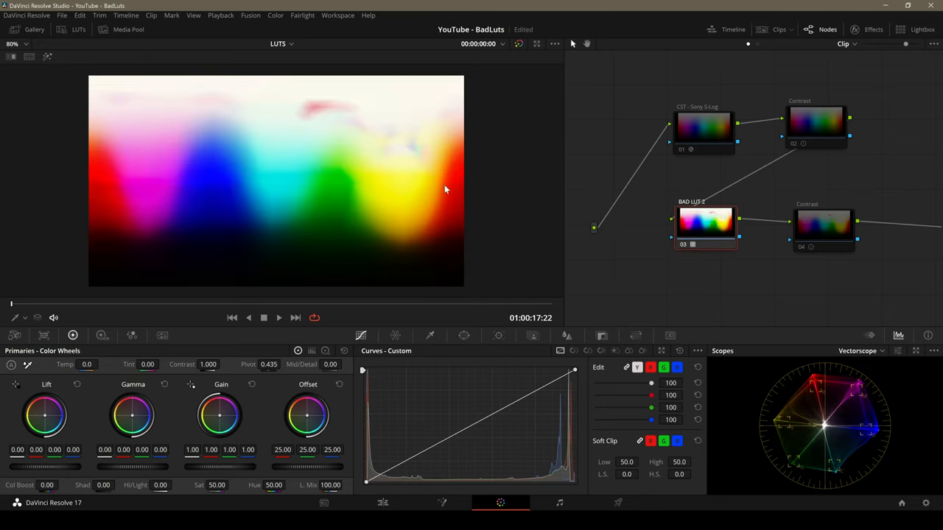
{"action": "mouse_move", "coordinate": [323, 123]}
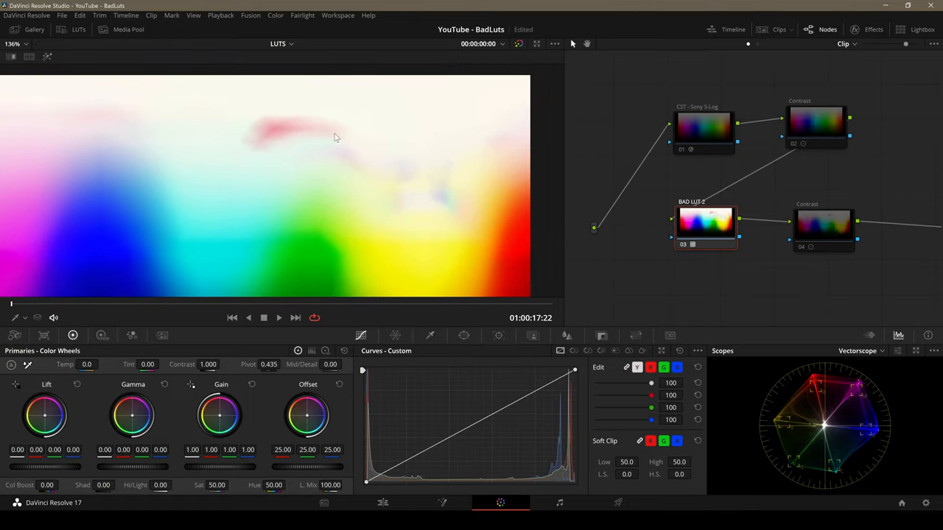
{"action": "left_click", "coordinate": [704, 125]}
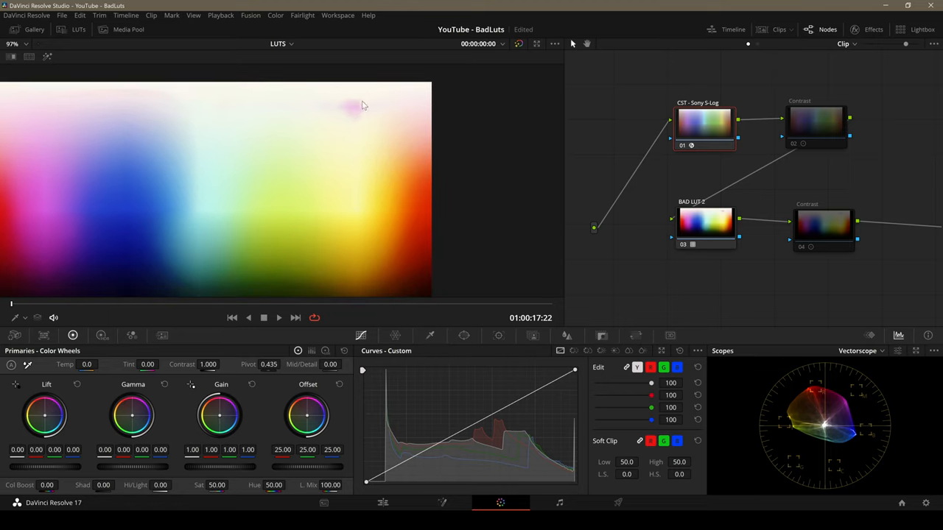
{"action": "mouse_move", "coordinate": [355, 304]}
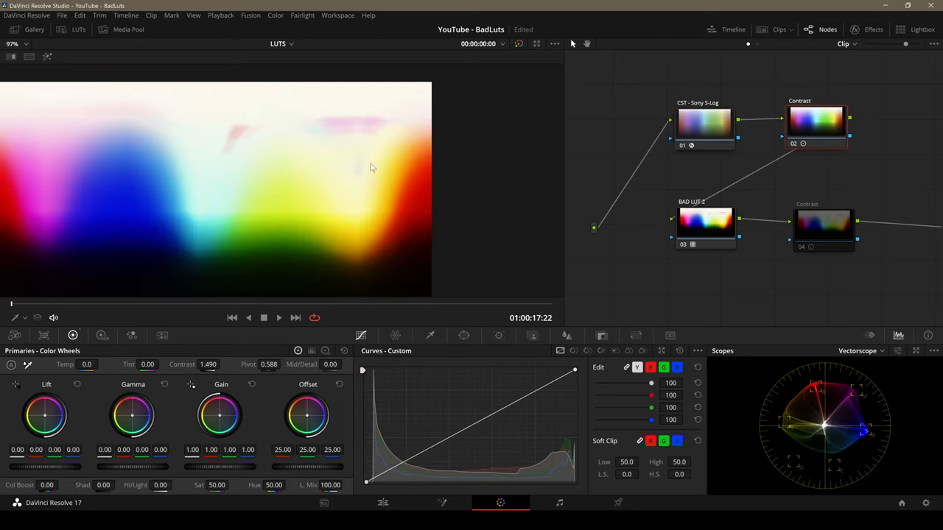
Step: Raise Contrast on node 02 to about 1.49 with pivot 0.588
{"action": "left_click_drag", "start_coordinate": [208, 364], "coordinate": [221, 364]}
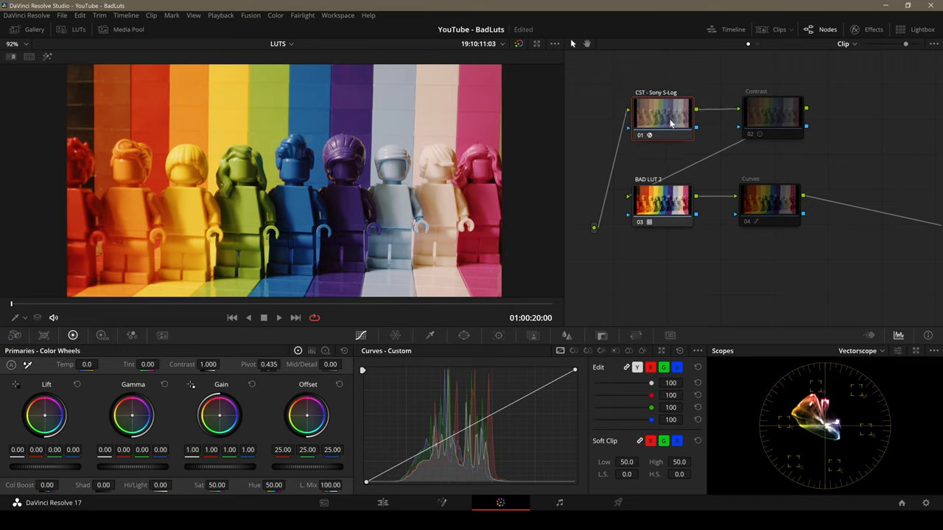
Step: Select the figurine clip's Contrast node and set Contrast 1.574 with pivot 0.166
{"action": "left_click", "coordinate": [661, 203]}
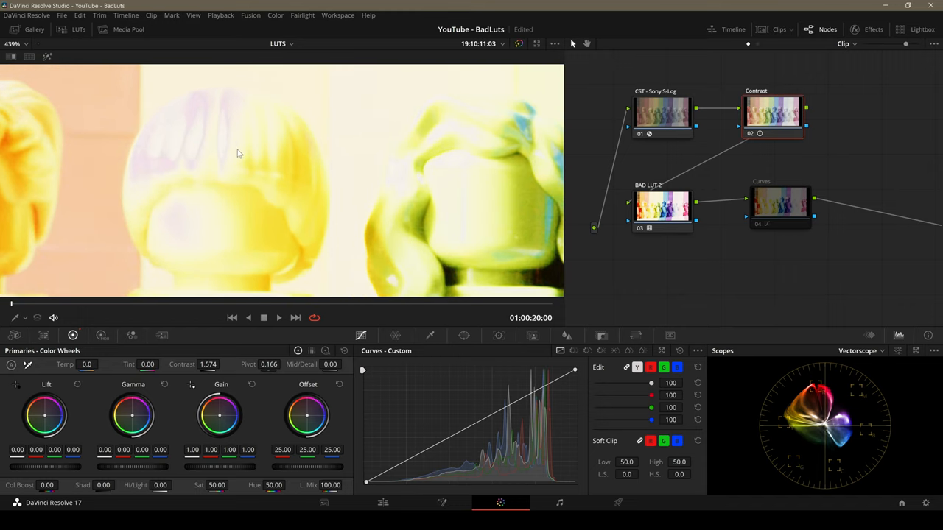
{"action": "mouse_move", "coordinate": [202, 107]}
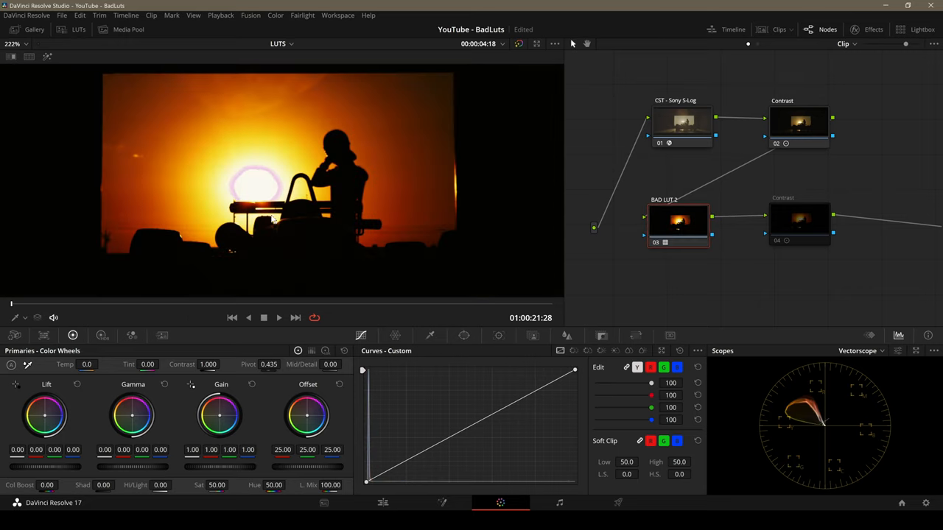
Step: Select the sunset clip's Contrast node and set Contrast to about 1.536, pivot 0.706
{"action": "left_click", "coordinate": [801, 125]}
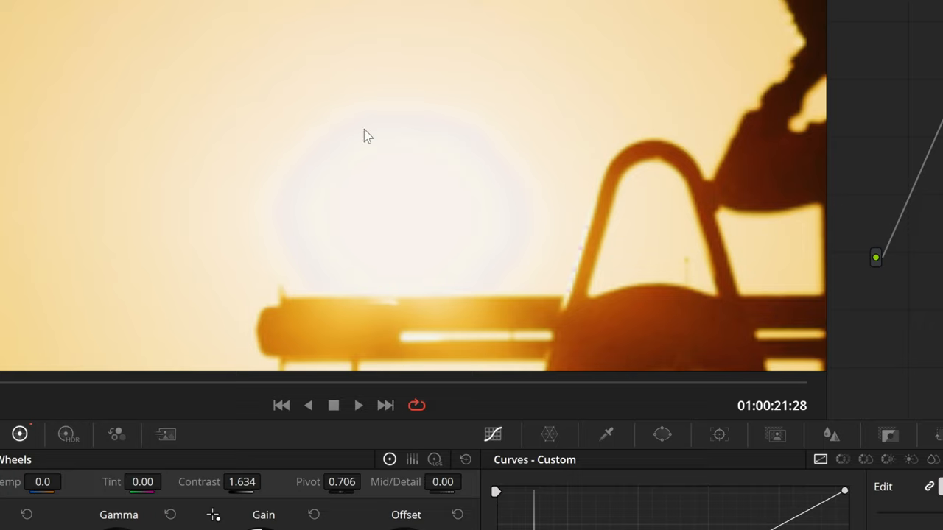
{"action": "mouse_move", "coordinate": [548, 182]}
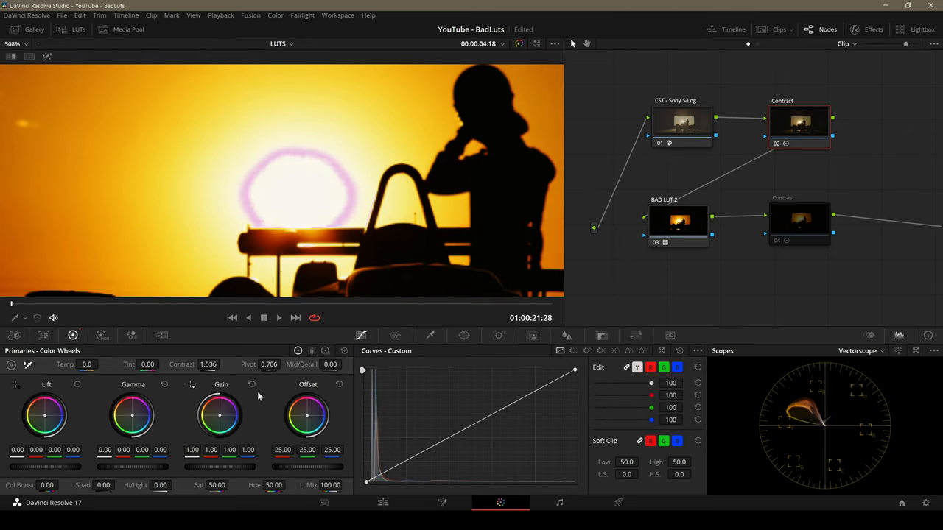
{"action": "left_click_drag", "start_coordinate": [269, 364], "coordinate": [269, 353]}
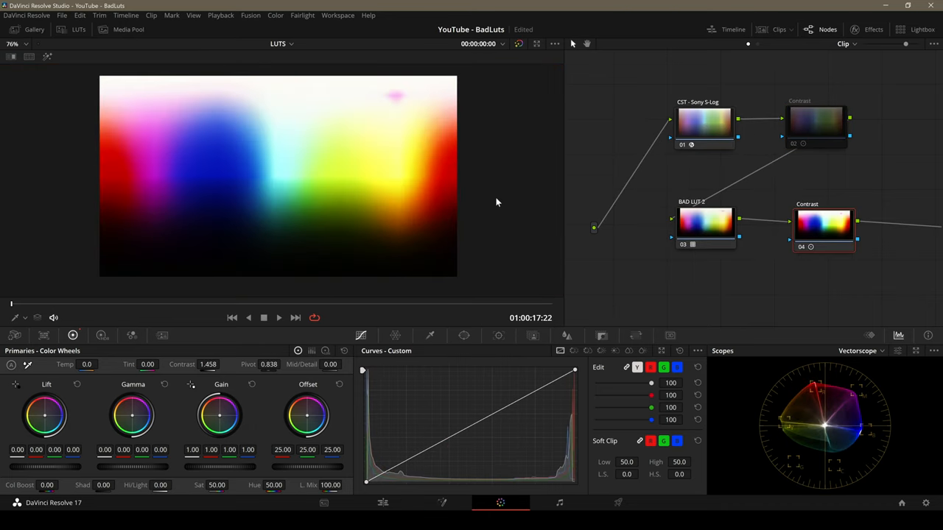
{"action": "mouse_move", "coordinate": [495, 207]}
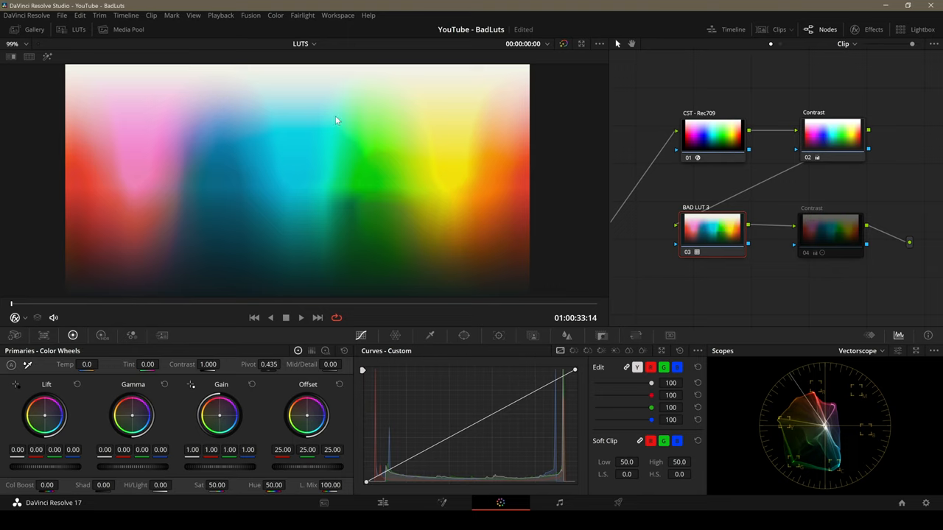
{"action": "mouse_move", "coordinate": [384, 207]}
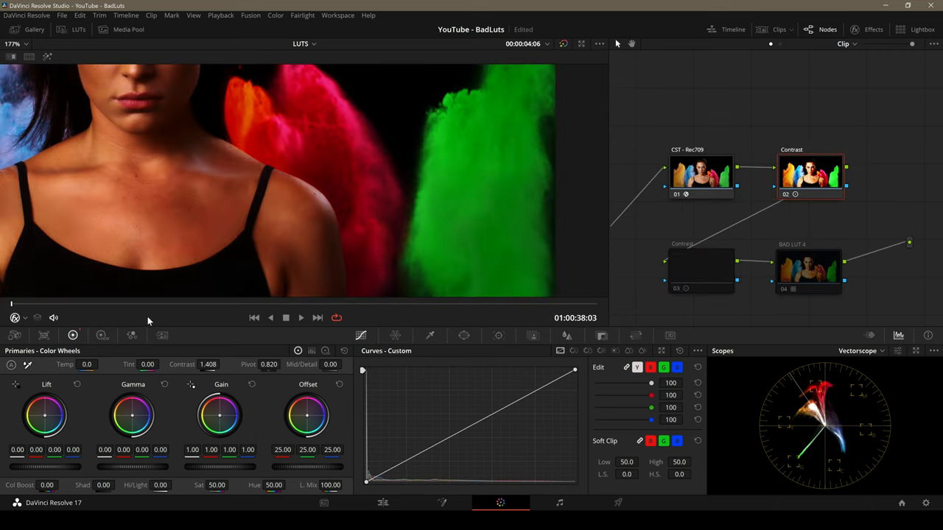
Step: Raise the powder portrait clip's Contrast node to 1.408 through BAD LUT 4
{"action": "left_click", "coordinate": [301, 317]}
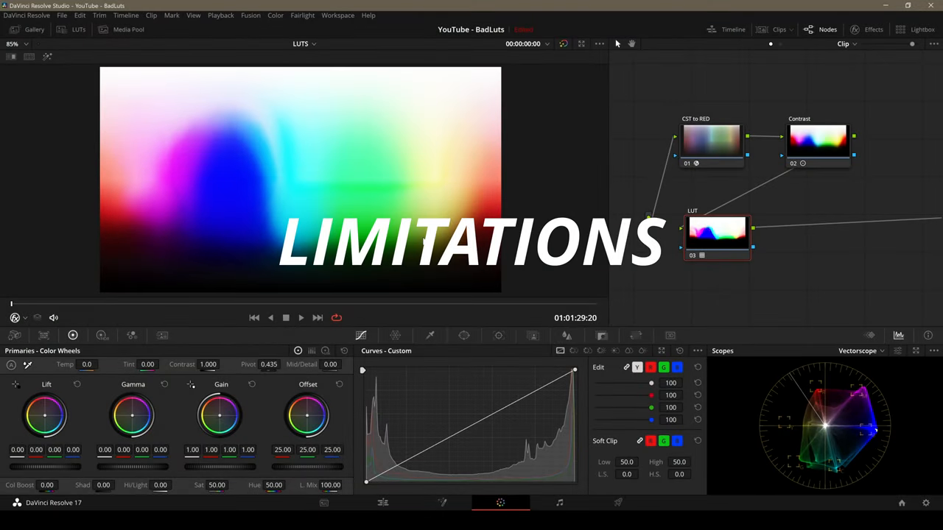
{"action": "mouse_move", "coordinate": [748, 205]}
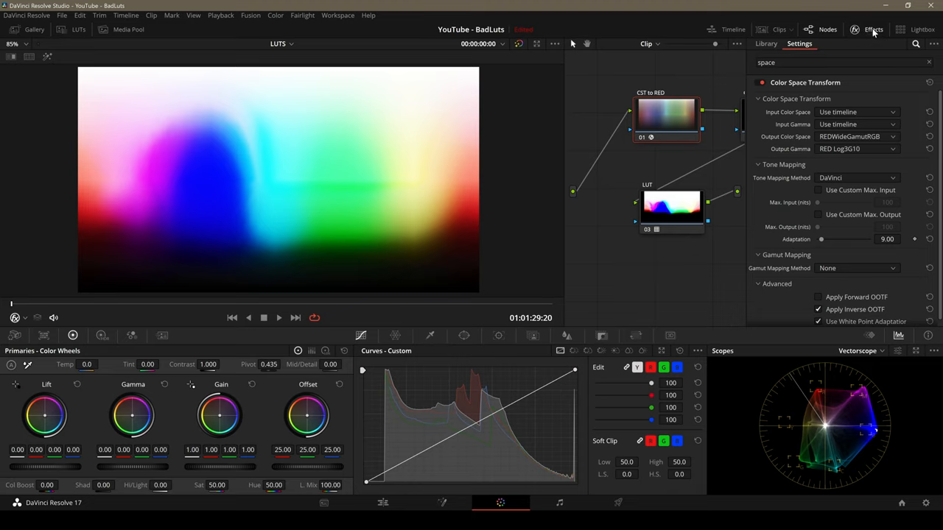
Step: Raise the chart's contrast to 1.650 at pivot 0.394, revealing hard magenta-blue-cyan edges
{"action": "left_click", "coordinate": [865, 28]}
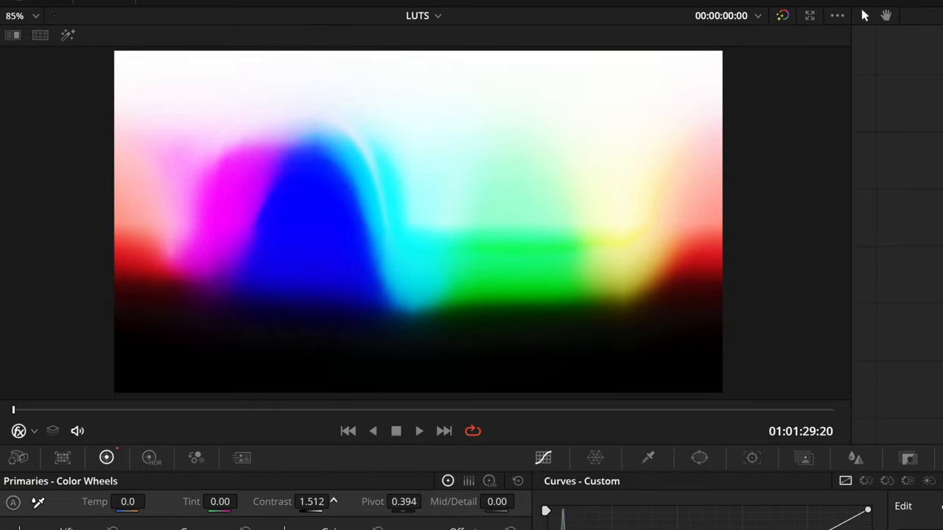
{"action": "left_click_drag", "start_coordinate": [311, 501], "coordinate": [320, 502]}
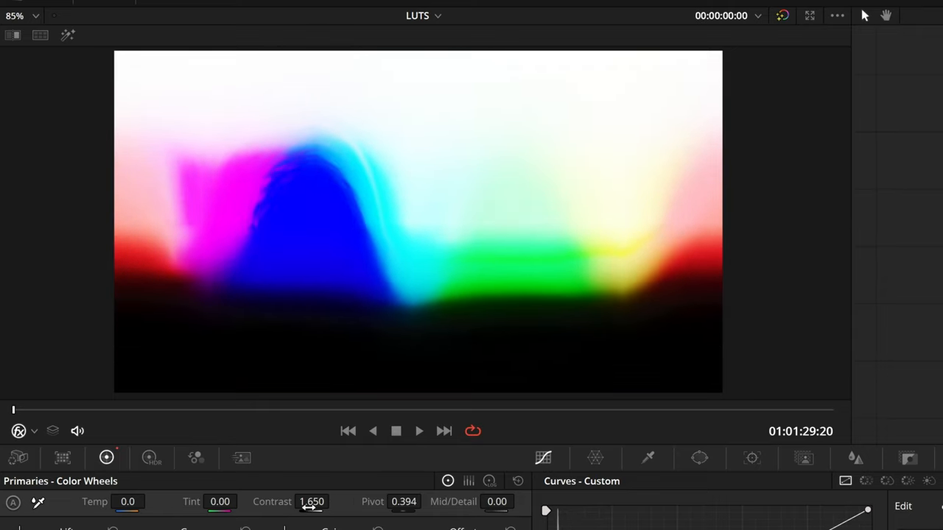